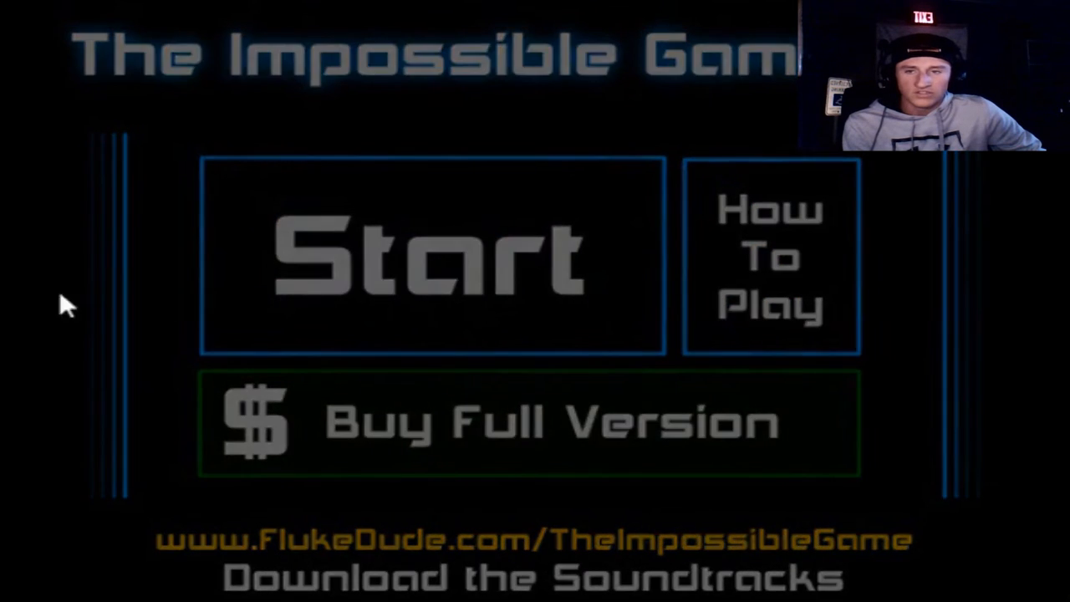
Start the level from the main menu, beginning Attempt 1.
left_click(431, 258)
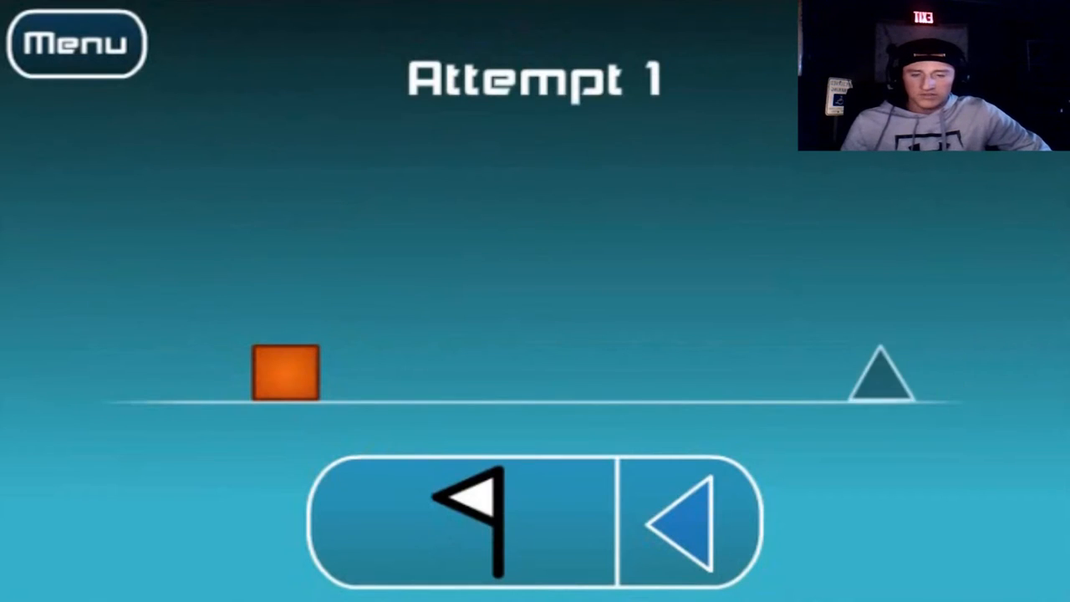